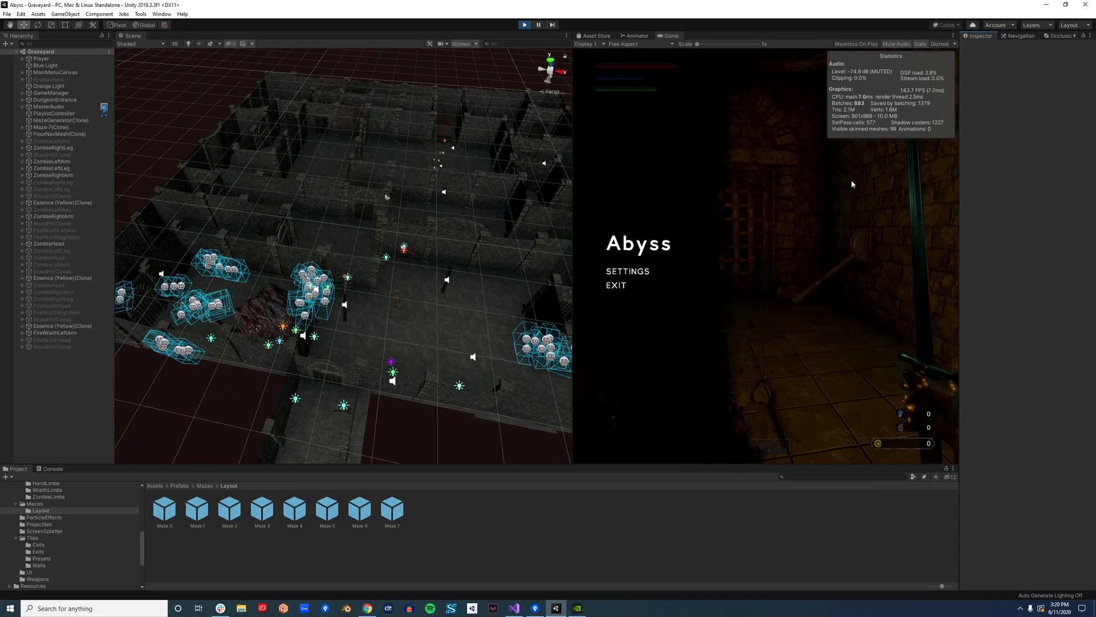
{"action": "mouse_move", "coordinate": [242, 187]}
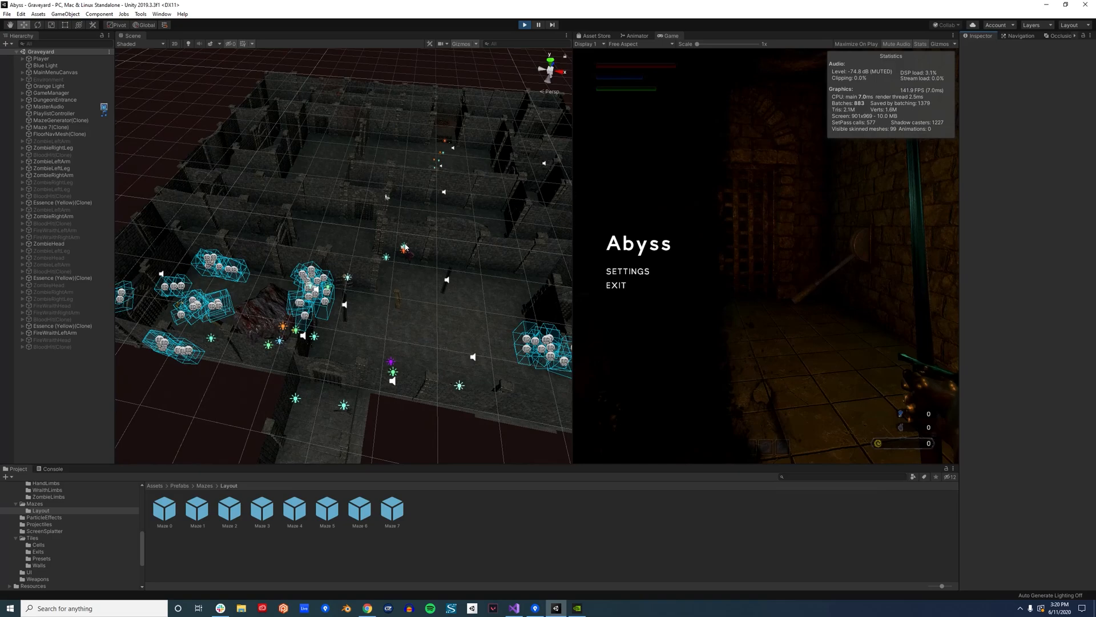
{"action": "mouse_move", "coordinate": [403, 235]}
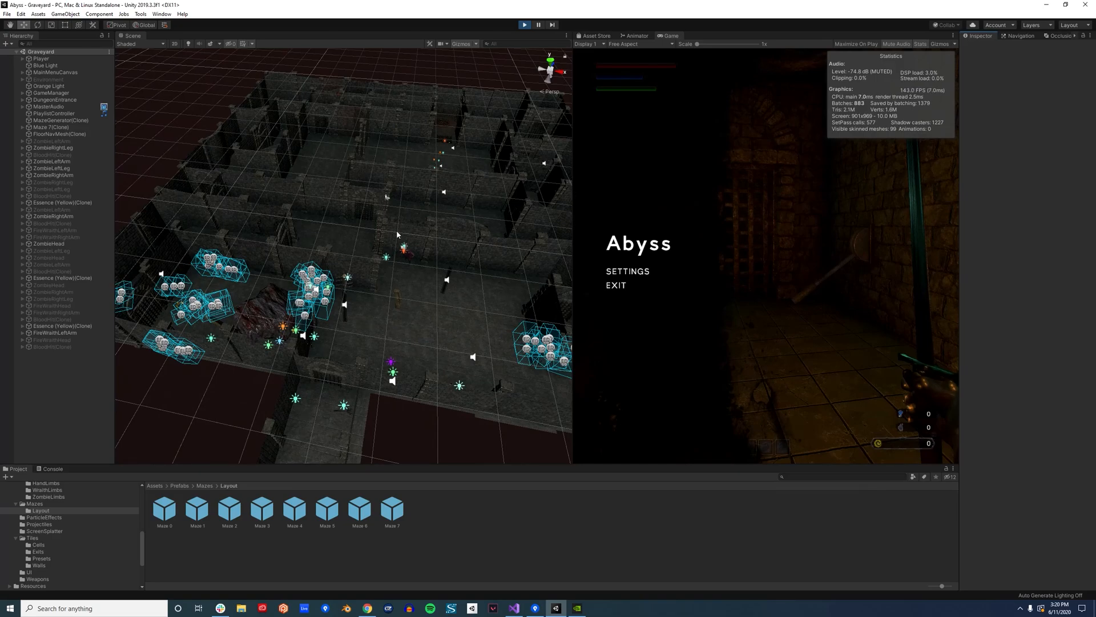
{"action": "mouse_move", "coordinate": [409, 224]}
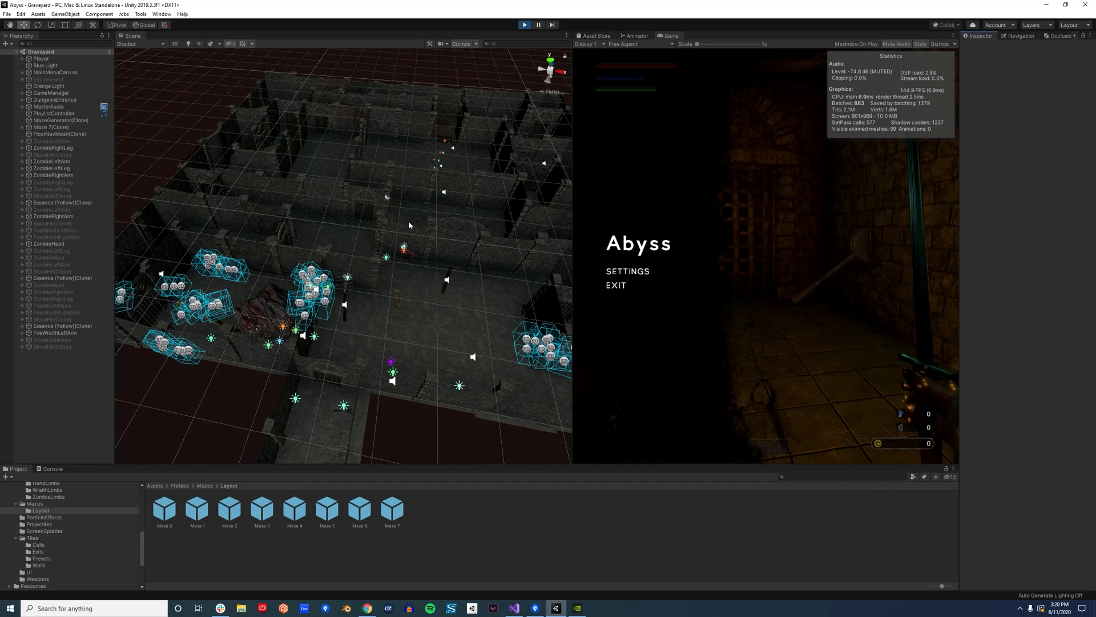
{"action": "mouse_move", "coordinate": [761, 322]}
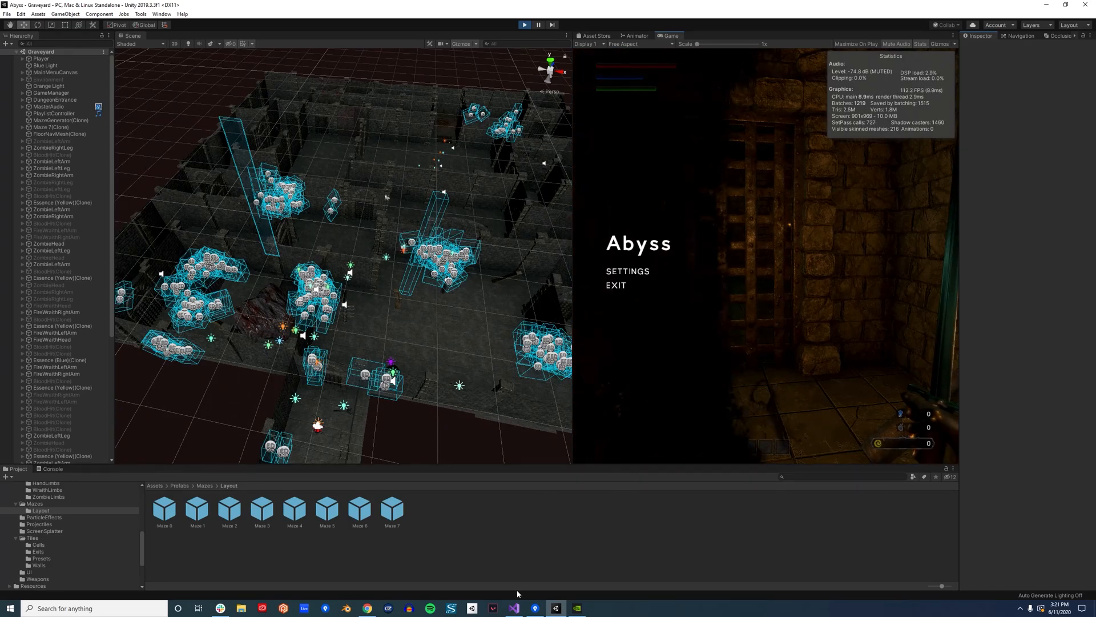
- Watch occludees activate around the maze, then bring up MazeGenerator's culling code in Visual Studio
{"action": "left_click", "coordinate": [513, 607]}
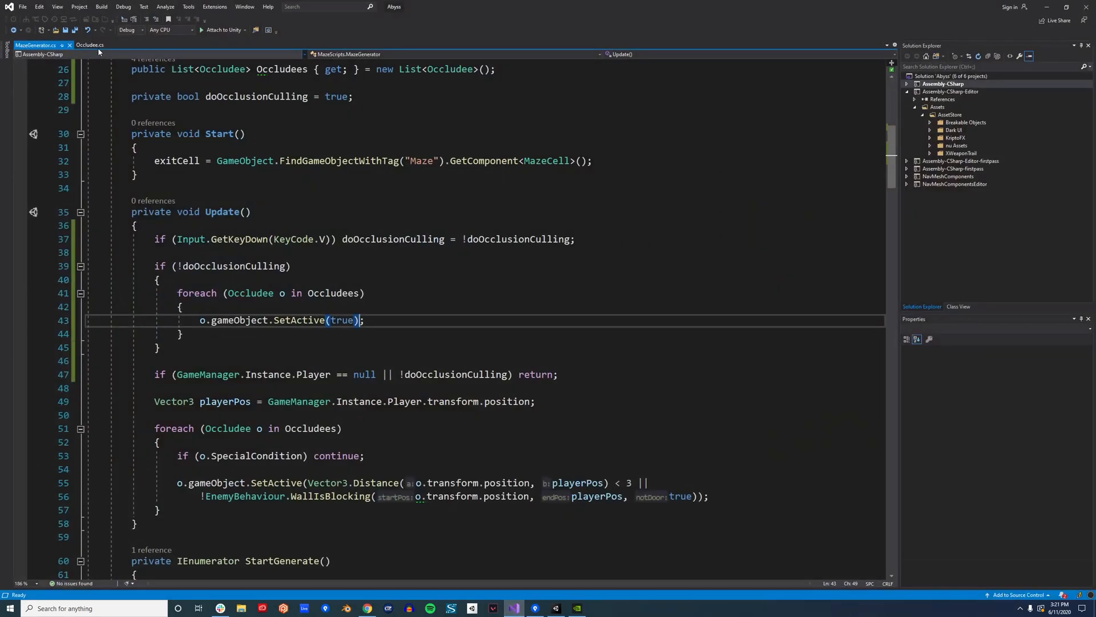
- View Occludee.cs and highlight its MazeGenerator references for registering and unregistering occludees
{"action": "left_click", "coordinate": [91, 45]}
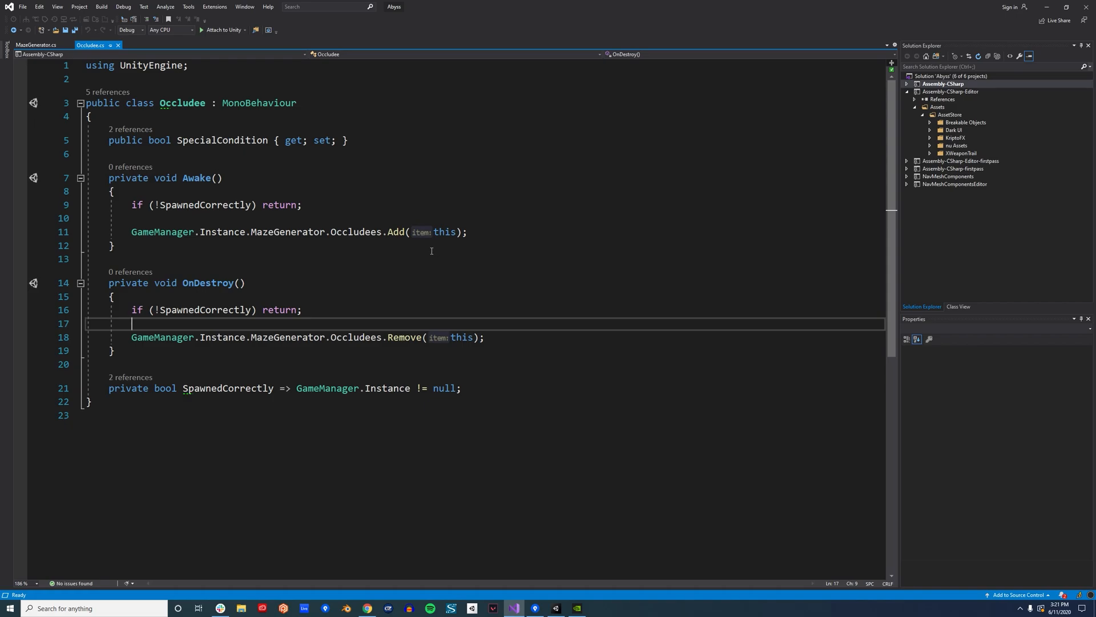
{"action": "mouse_move", "coordinate": [183, 102]}
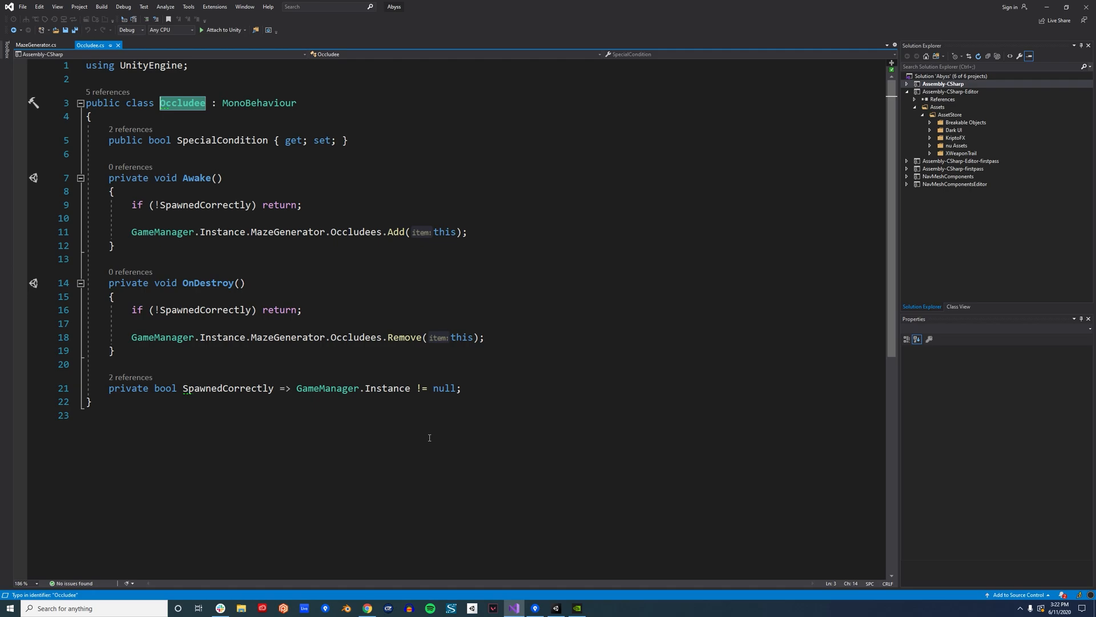
{"action": "mouse_move", "coordinate": [258, 249]}
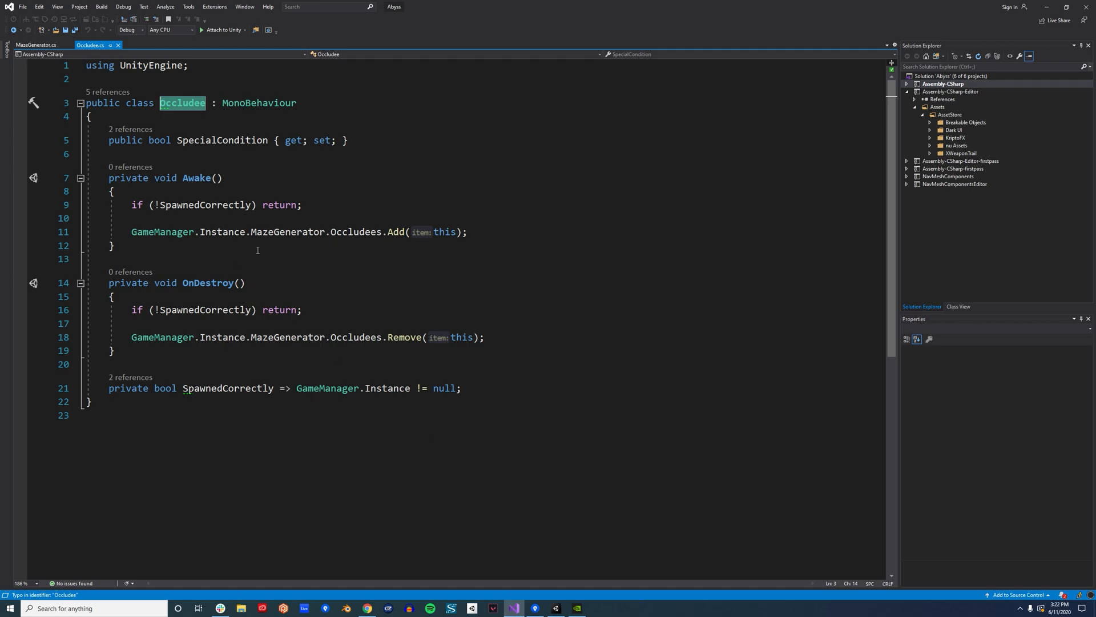
{"action": "mouse_move", "coordinate": [305, 251]}
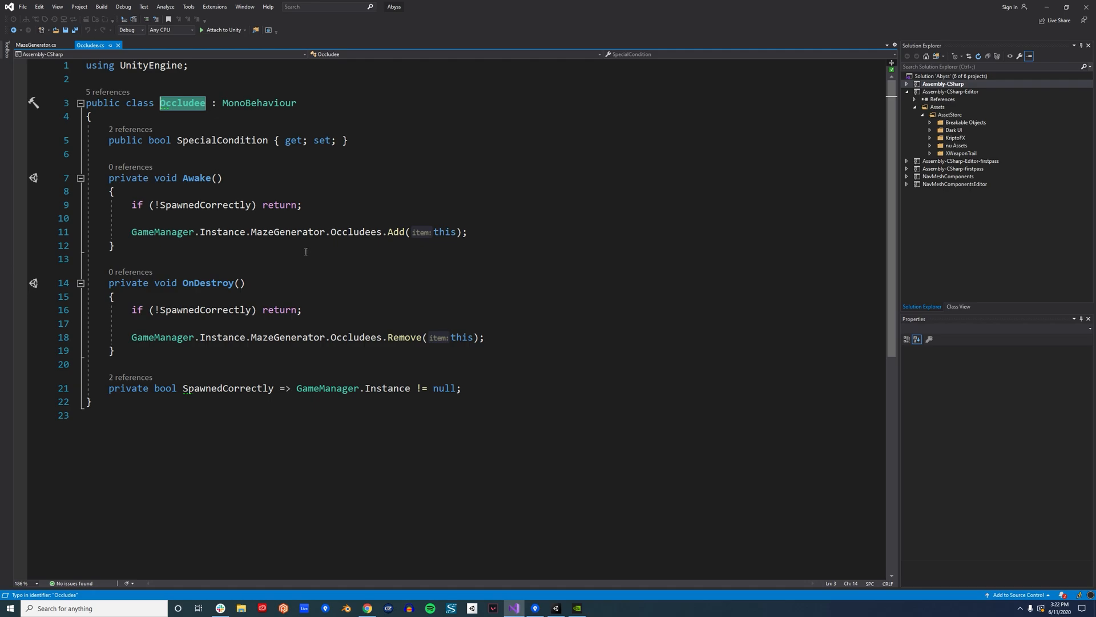
{"action": "mouse_move", "coordinate": [384, 272]}
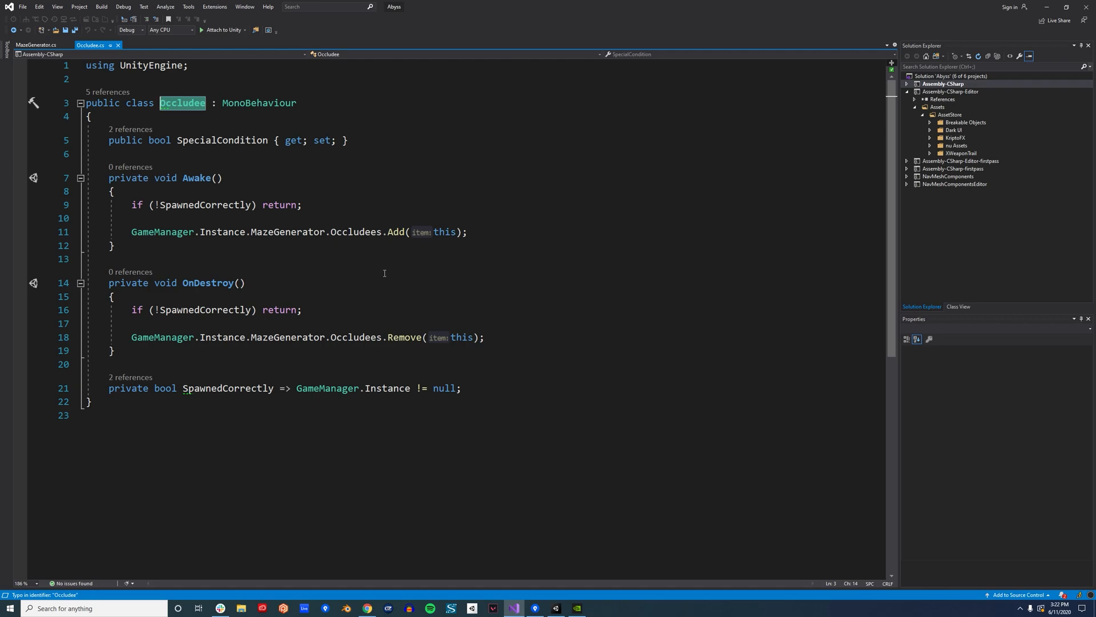
{"action": "mouse_move", "coordinate": [378, 262]}
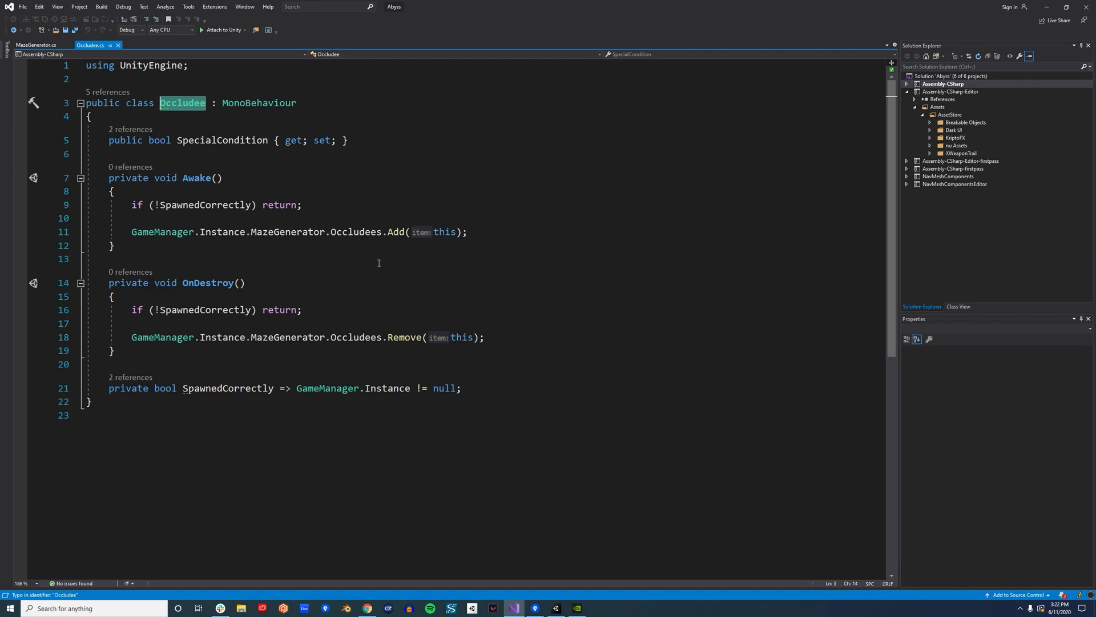
{"action": "mouse_move", "coordinate": [373, 250]}
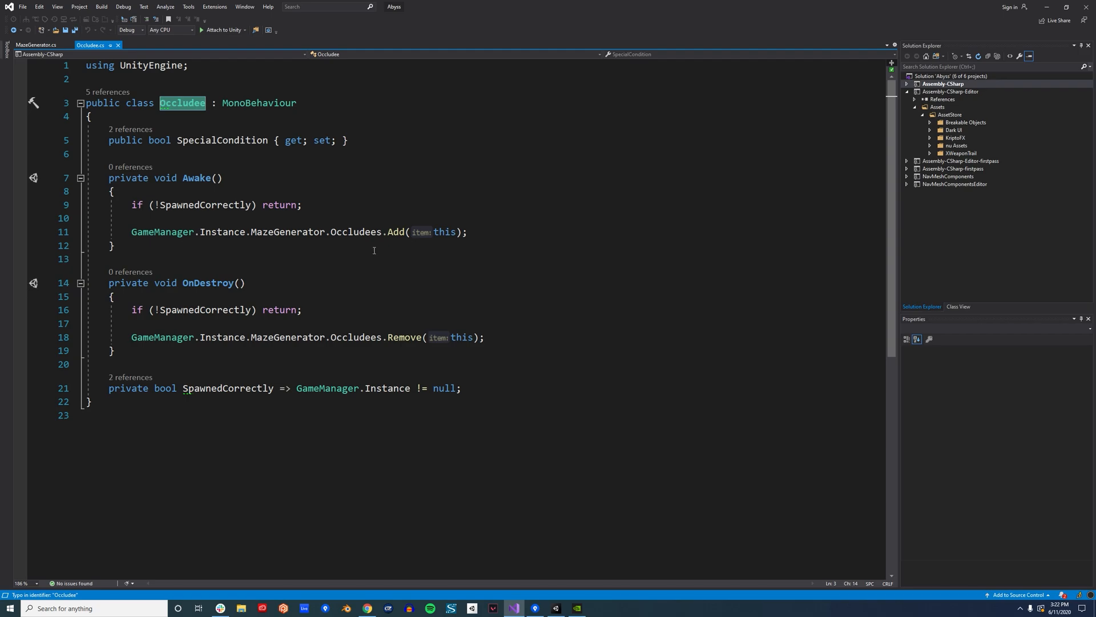
{"action": "mouse_move", "coordinate": [381, 269]}
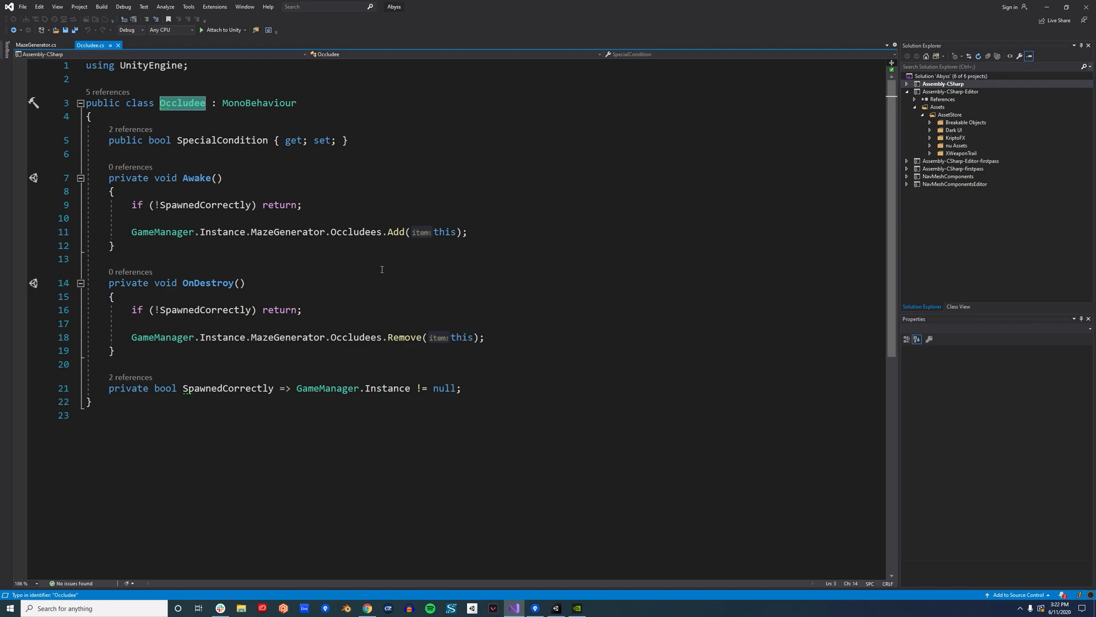
{"action": "mouse_move", "coordinate": [361, 337]}
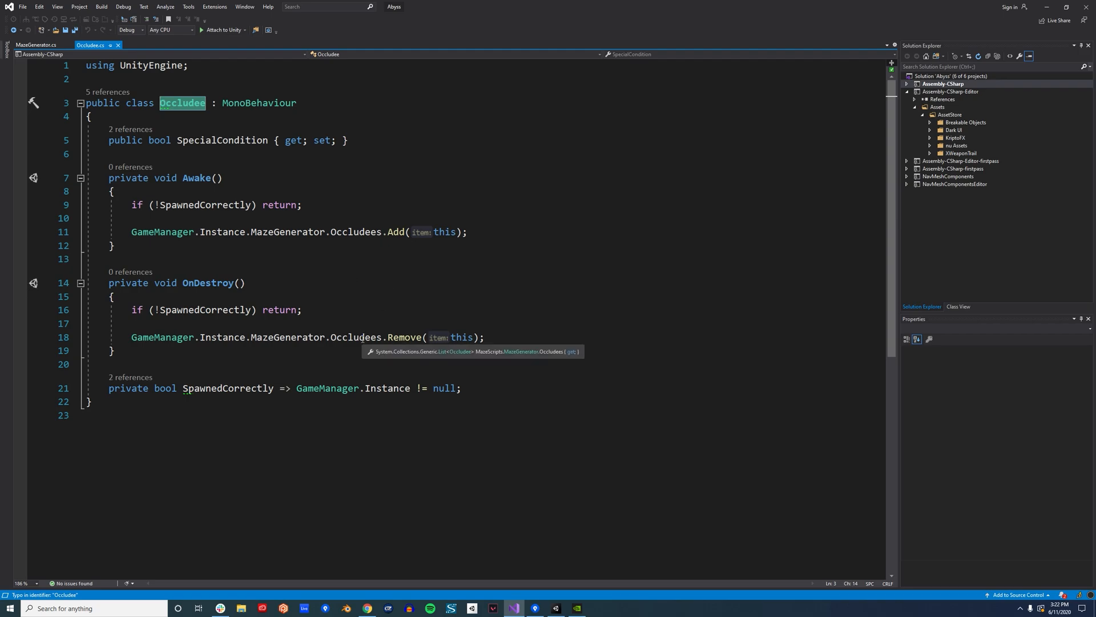
{"action": "left_click", "coordinate": [355, 232]}
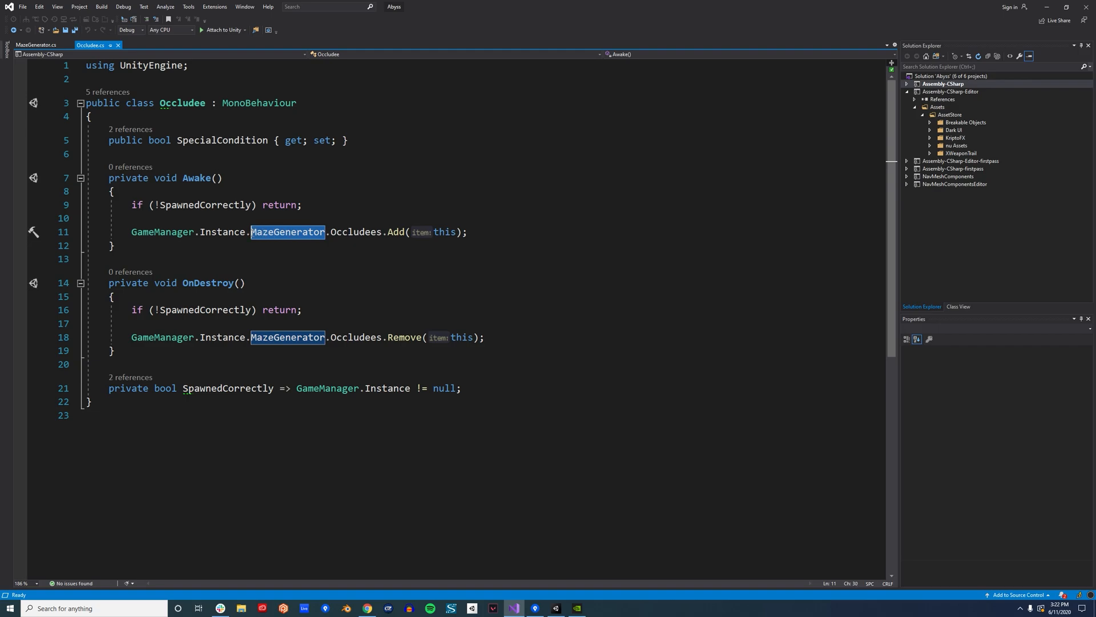
{"action": "mouse_move", "coordinate": [376, 299]}
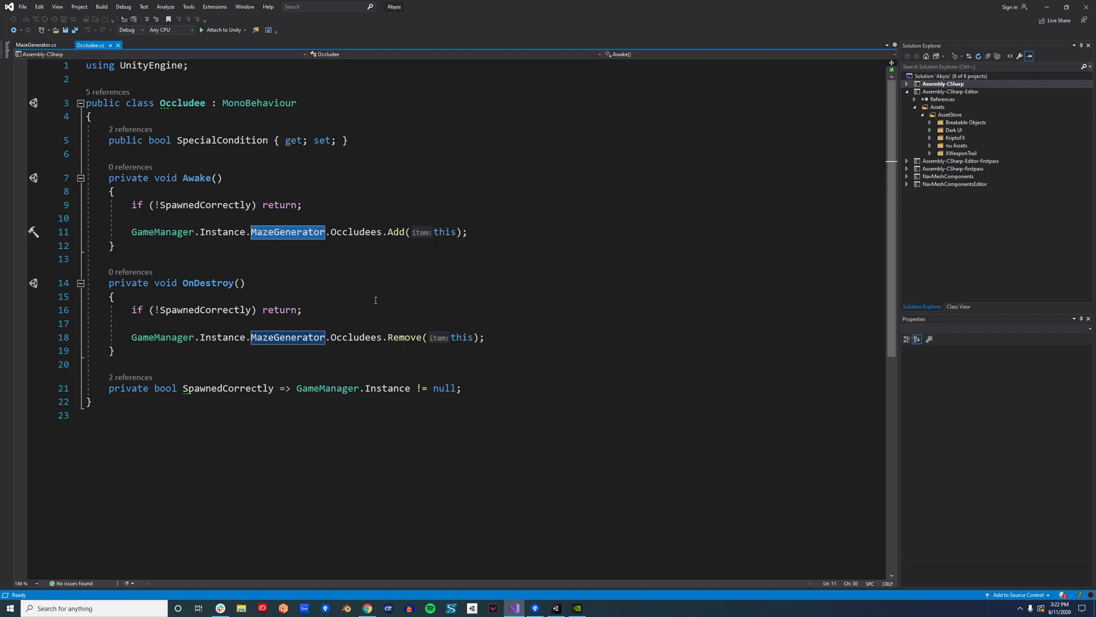
- Find all references to SpecialCondition, including EnemyBehaviour setting InPursuit and MazeGenerator's read
{"action": "right_click", "coordinate": [219, 140]}
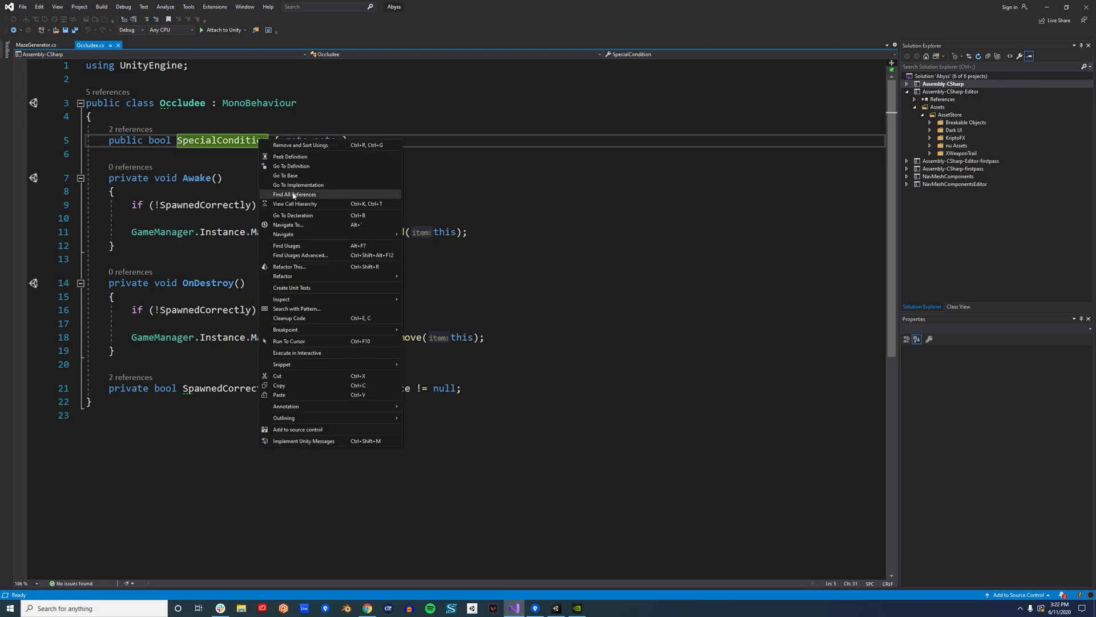
{"action": "mouse_move", "coordinate": [293, 194]}
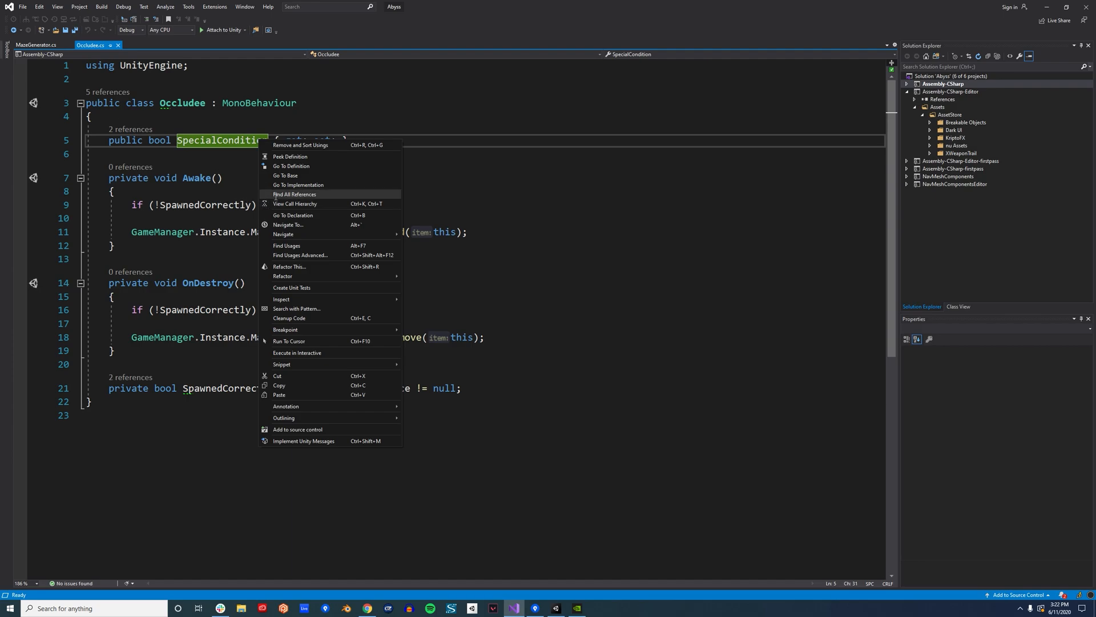
{"action": "left_click", "coordinate": [293, 195]}
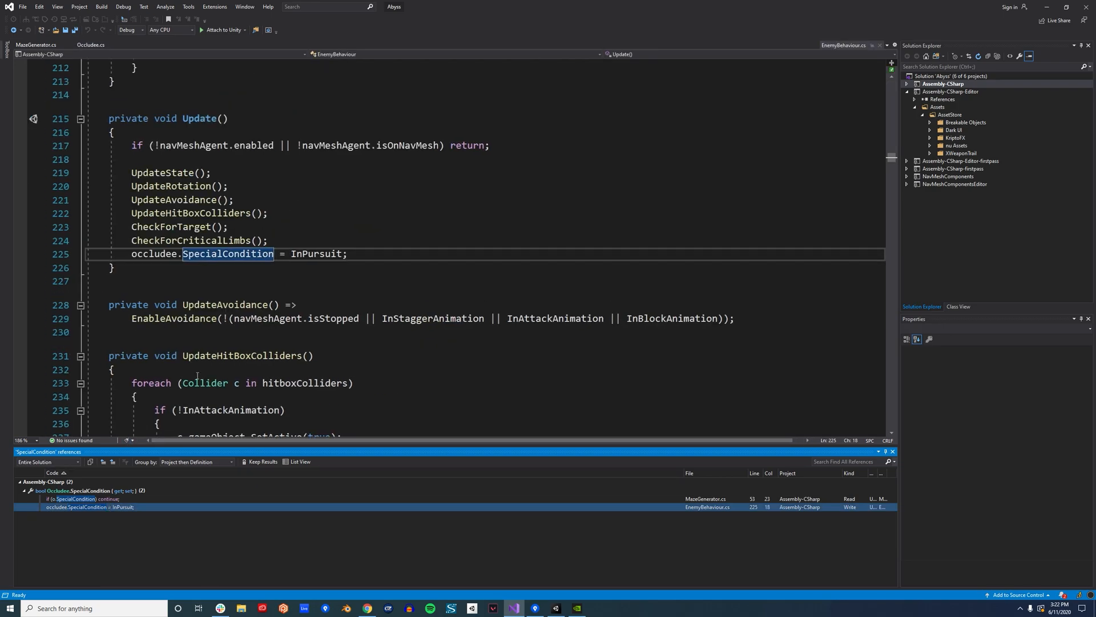
{"action": "mouse_move", "coordinate": [329, 253]}
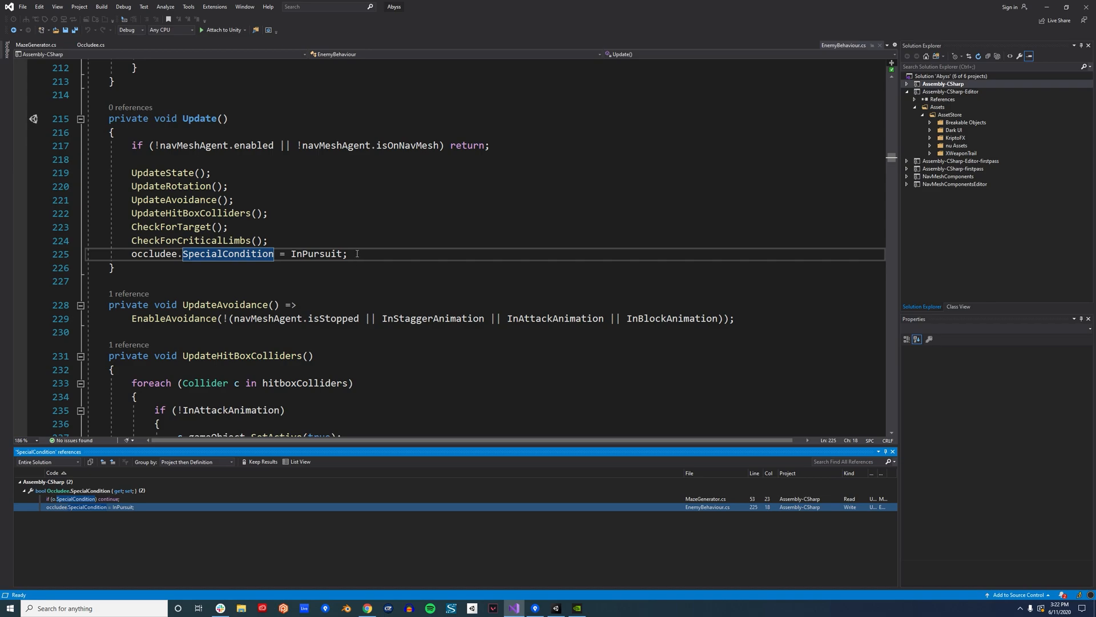
{"action": "mouse_move", "coordinate": [353, 268]}
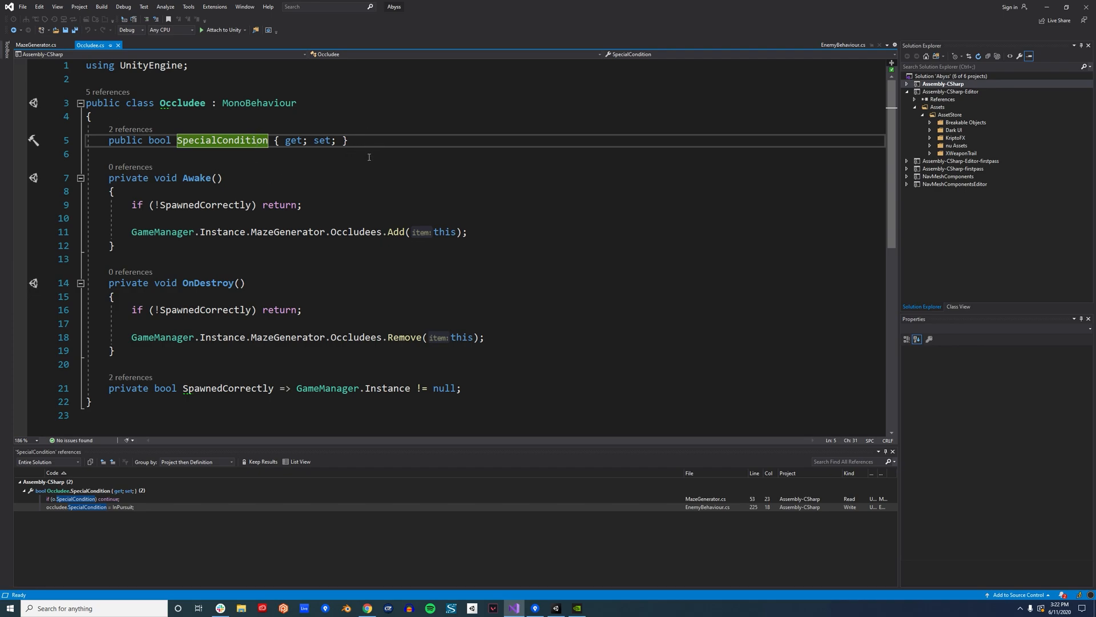
{"action": "mouse_move", "coordinate": [317, 196]}
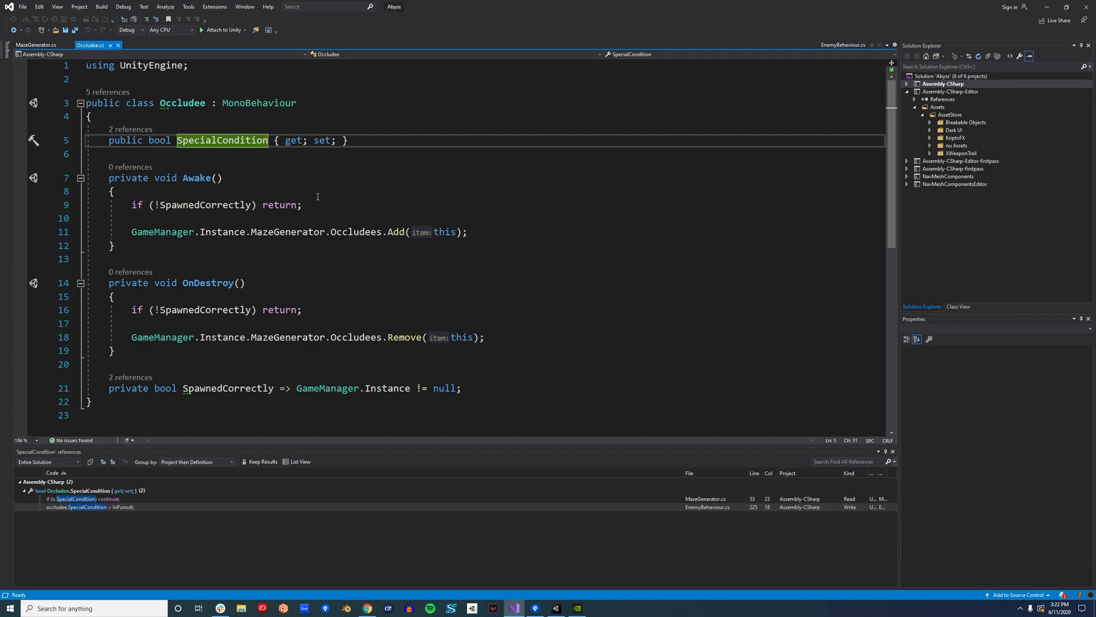
- Show MazeGenerator's Update foreach loop that skips SpecialCondition occludees before distance and wall checks
{"action": "left_click", "coordinate": [35, 44]}
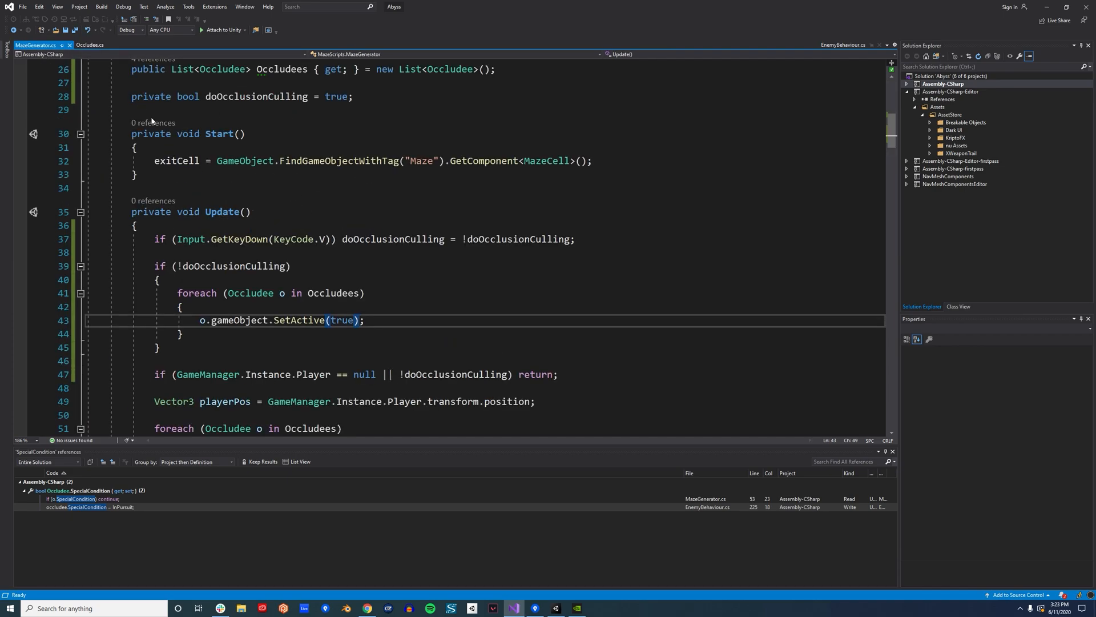
{"action": "scroll", "scroll_direction": "down", "scroll_amount": 3}
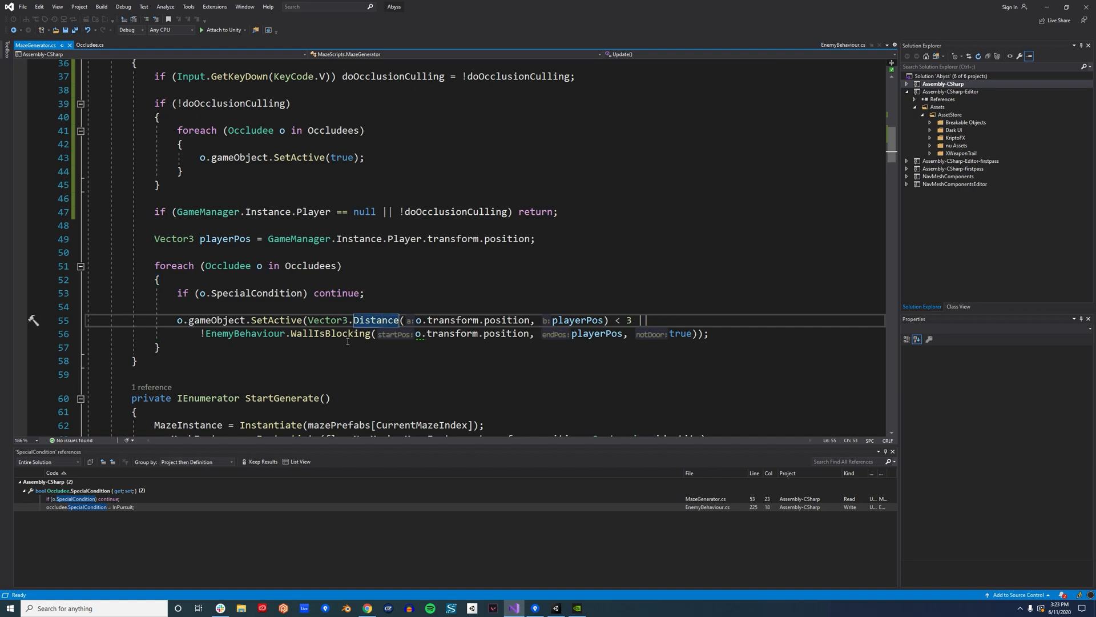
{"action": "mouse_move", "coordinate": [376, 320]}
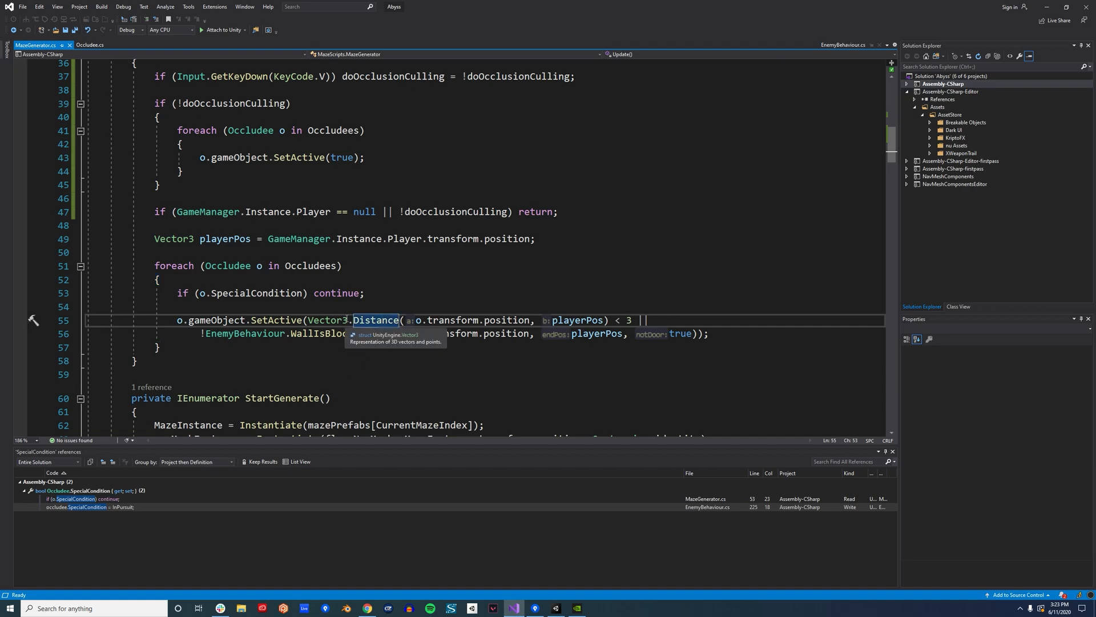
{"action": "mouse_move", "coordinate": [315, 334]}
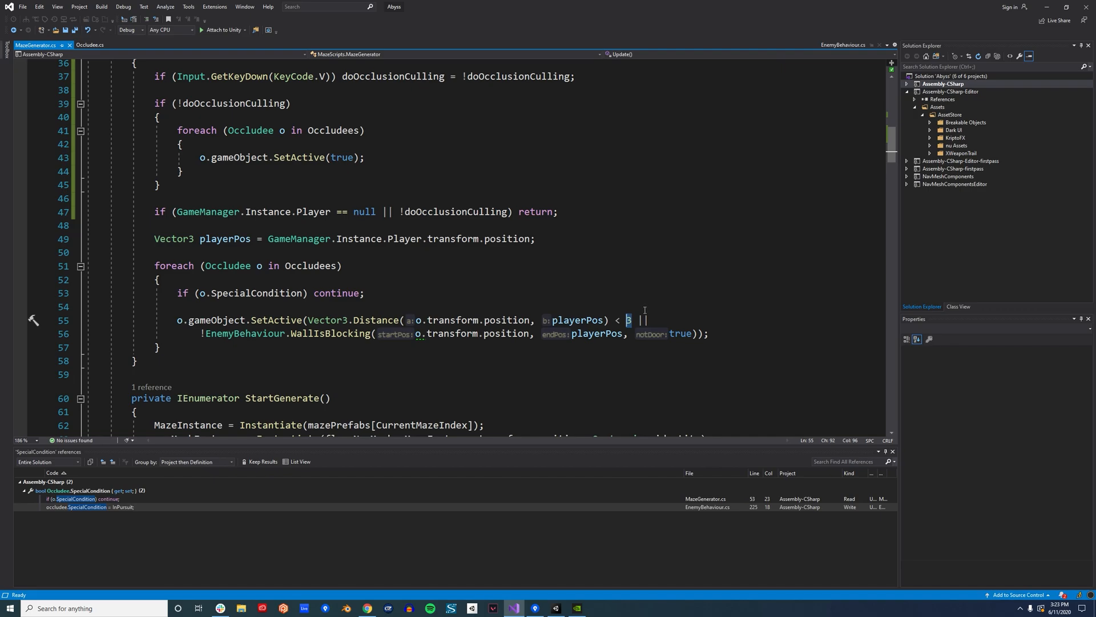
- Jump to EnemyBehaviour's static WallIsBlocking definition and clear the selection
{"action": "right_click", "coordinate": [346, 335]}
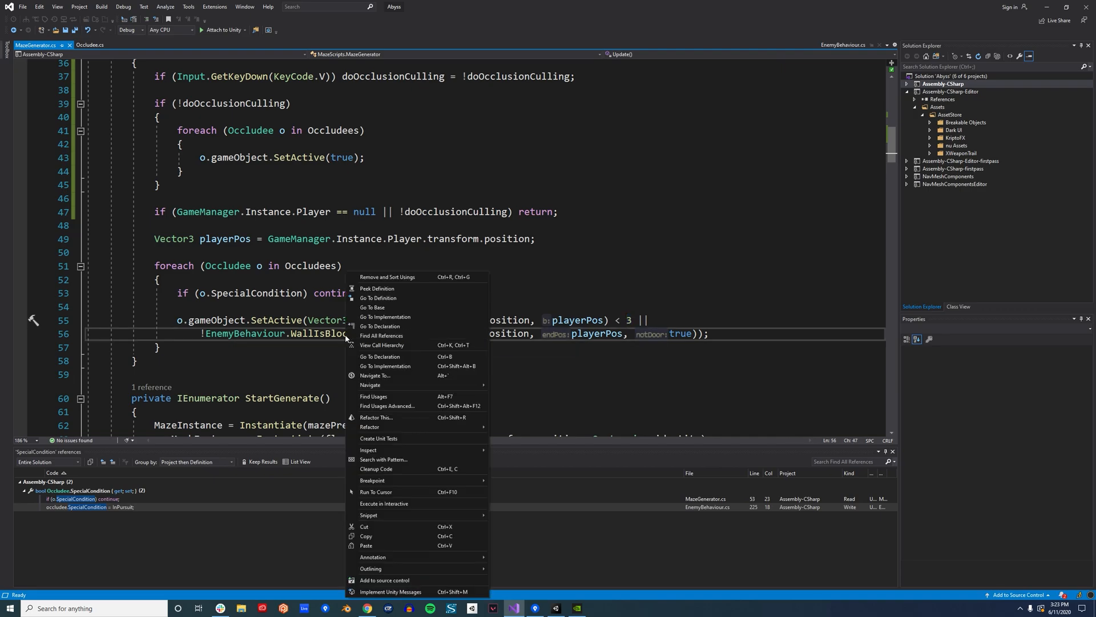
{"action": "left_click", "coordinate": [378, 298]}
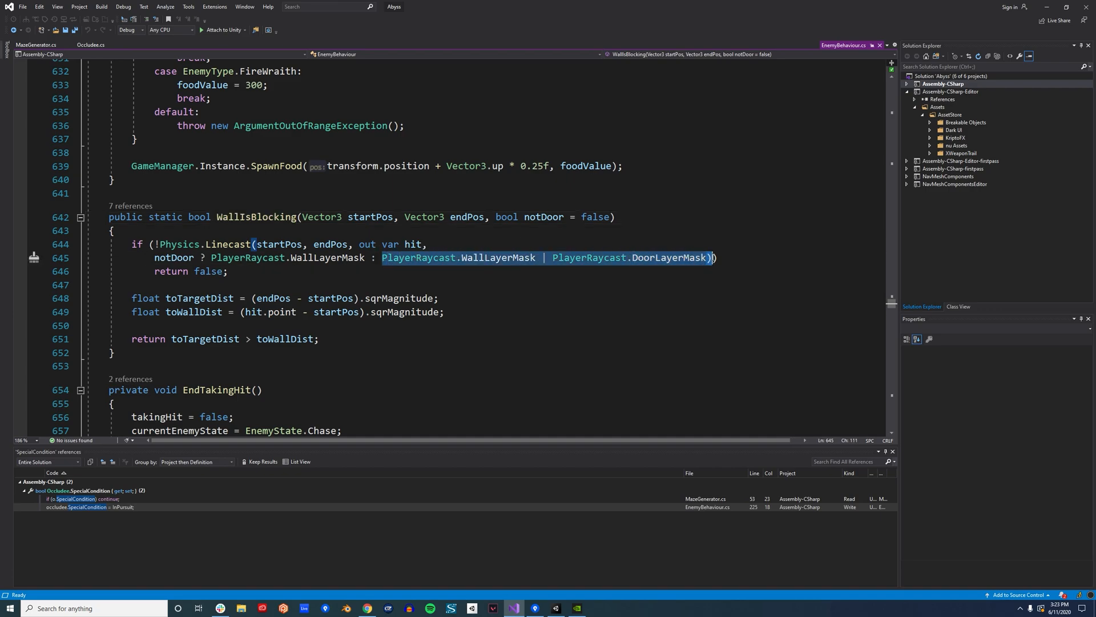
{"action": "mouse_move", "coordinate": [624, 294]}
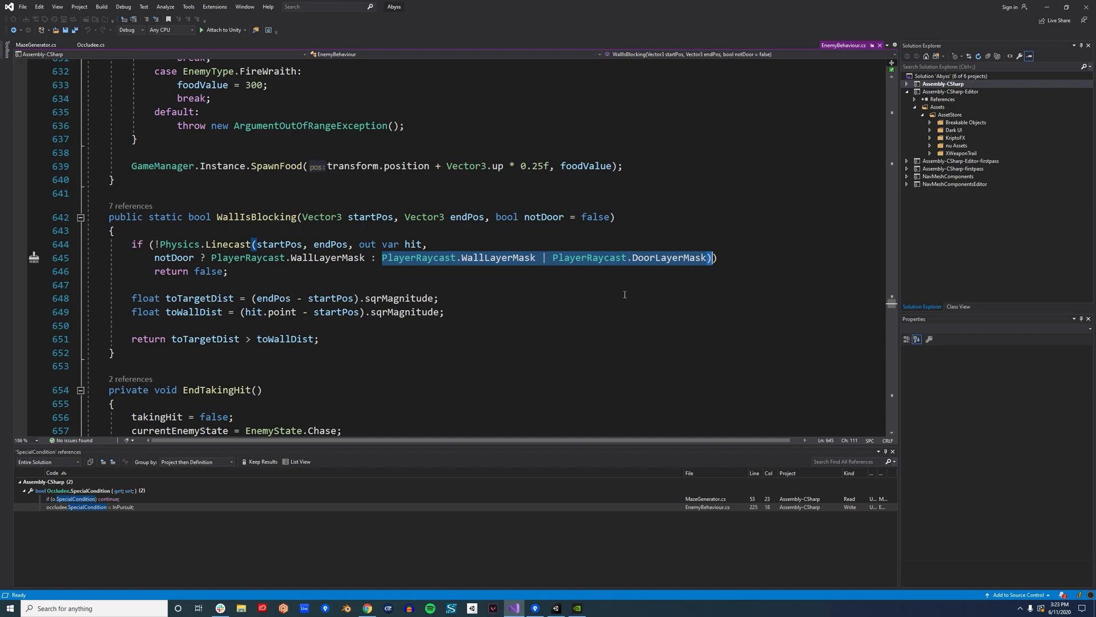
{"action": "left_click", "coordinate": [591, 298]}
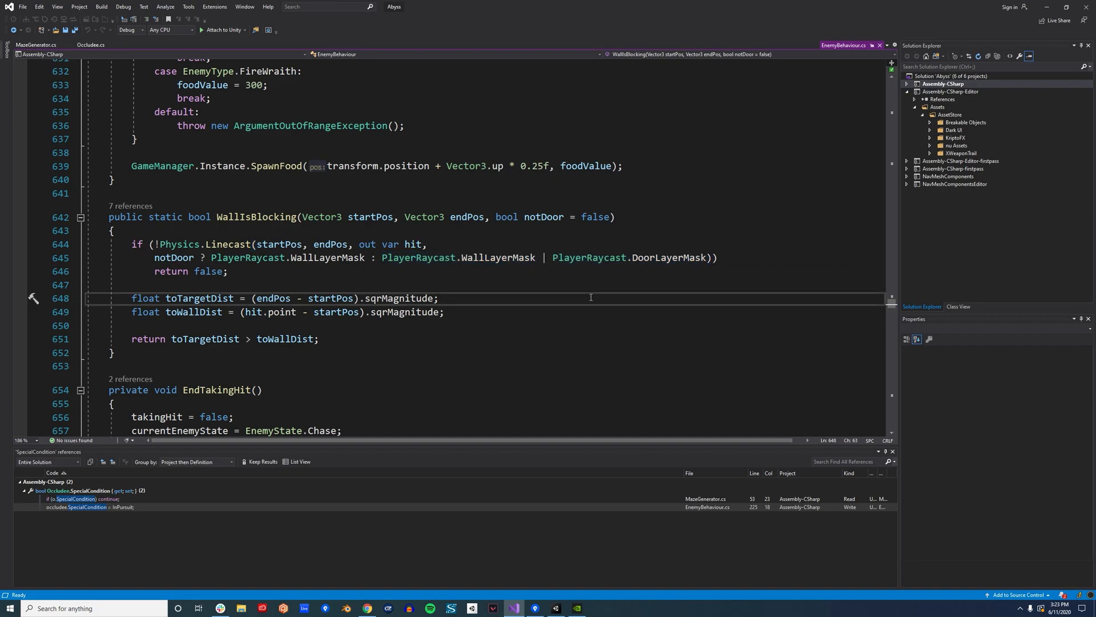
{"action": "mouse_move", "coordinate": [15, 34]}
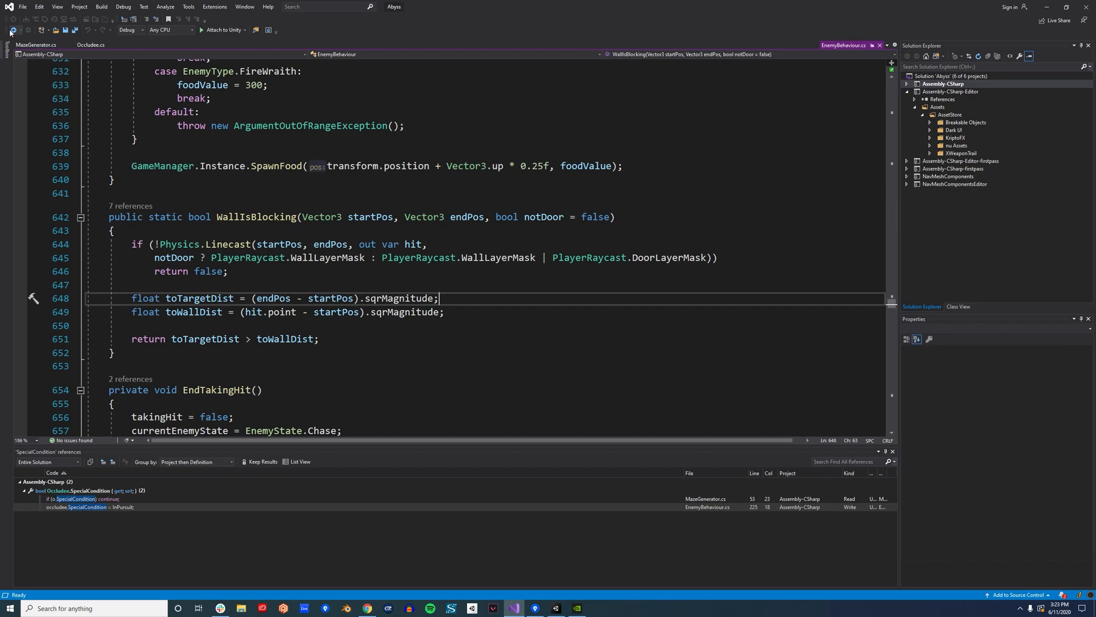
{"action": "mouse_move", "coordinate": [11, 34]}
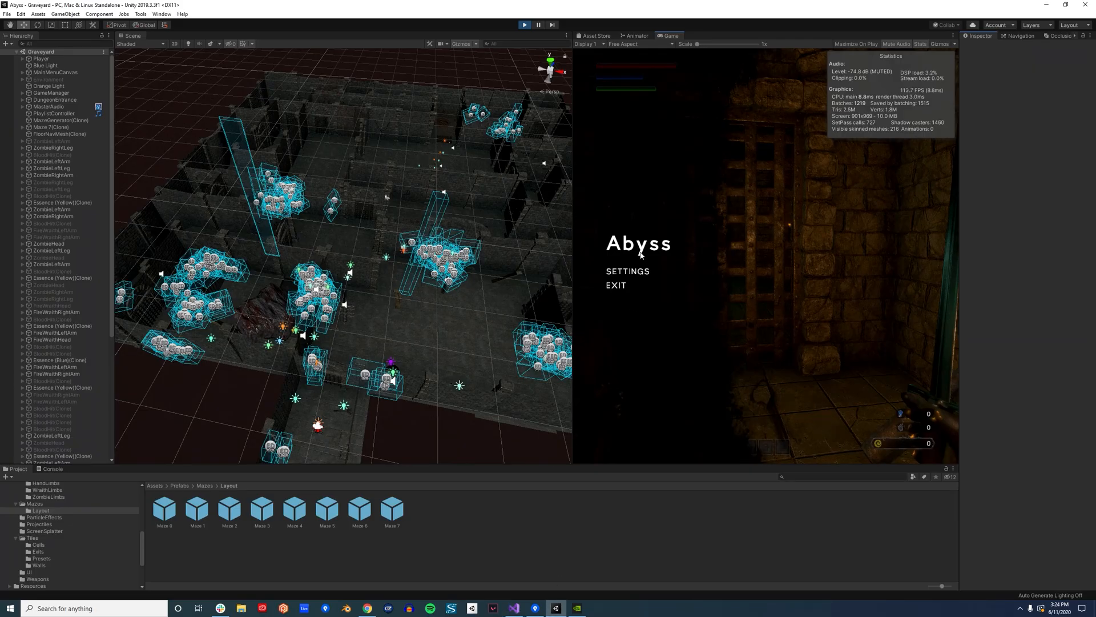
{"action": "mouse_move", "coordinate": [698, 219]}
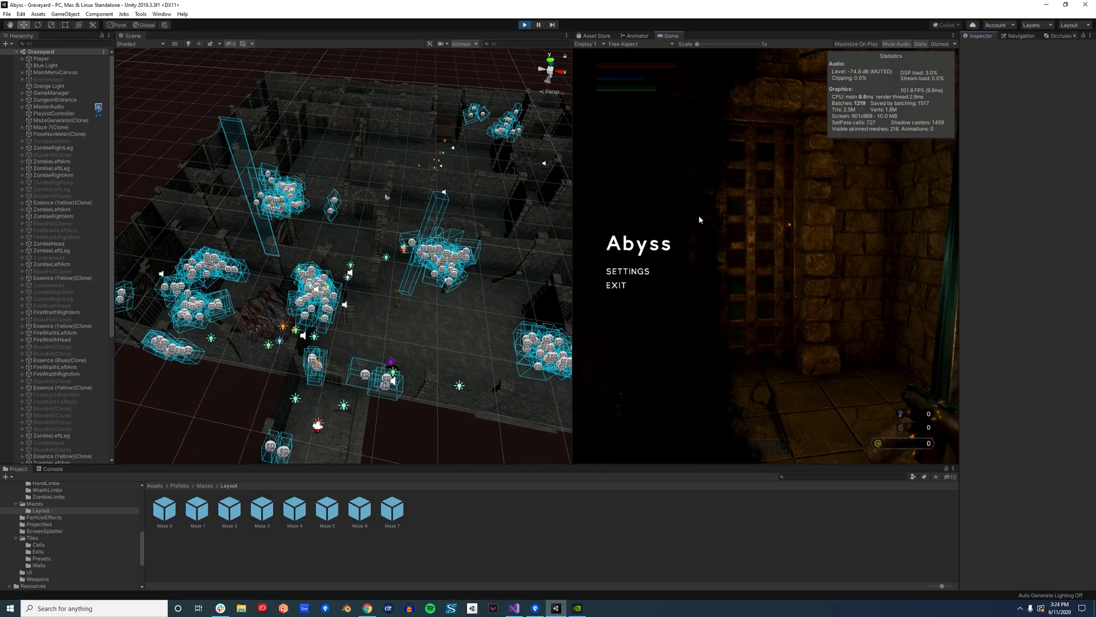